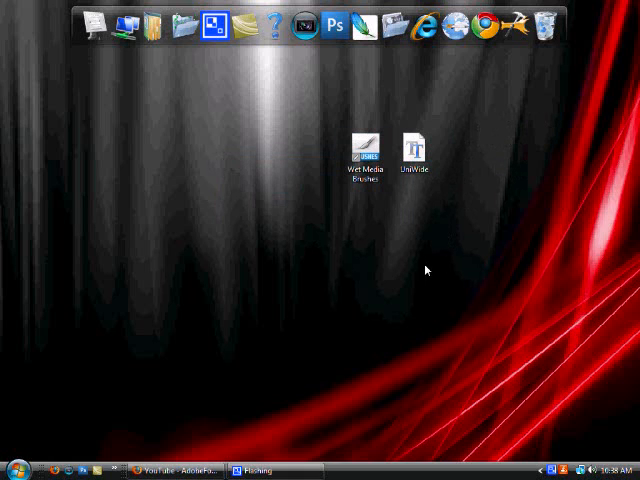
- Open Computer and browse into the ACER (C:) drive
{"action": "left_click_drag", "start_coordinate": [418, 144], "coordinate": [460, 218]}
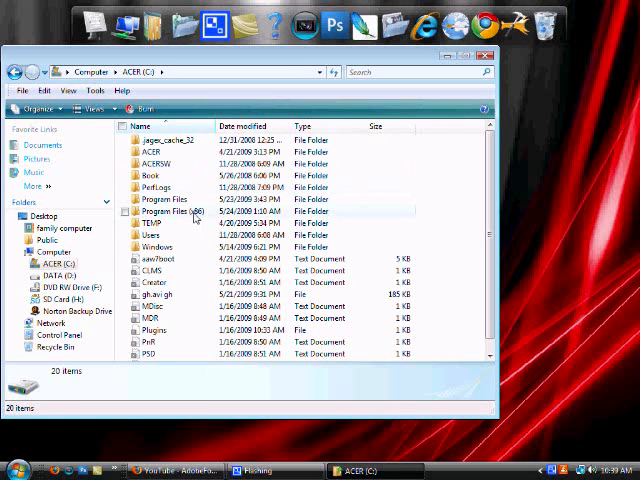
- Drag Wet Media Brushes into Adobe Photoshop CS3\Presets\Brushes, granting permission, and return to drive C
{"action": "double_click", "coordinate": [174, 212]}
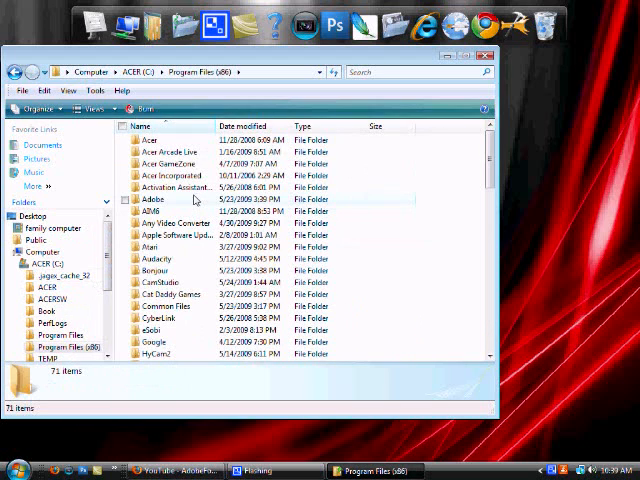
{"action": "double_click", "coordinate": [152, 200]}
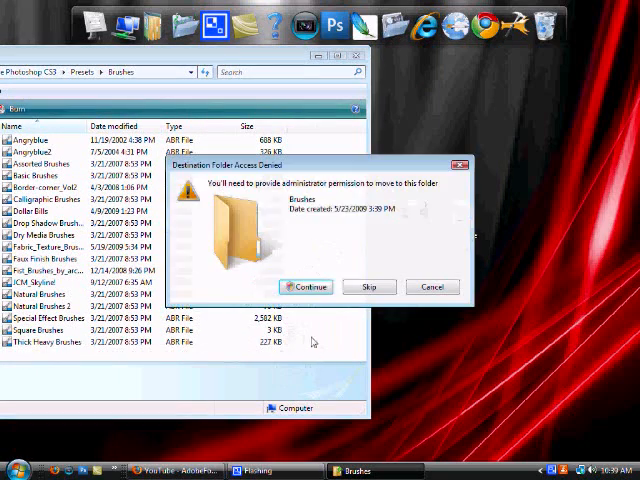
{"action": "left_click", "coordinate": [306, 288]}
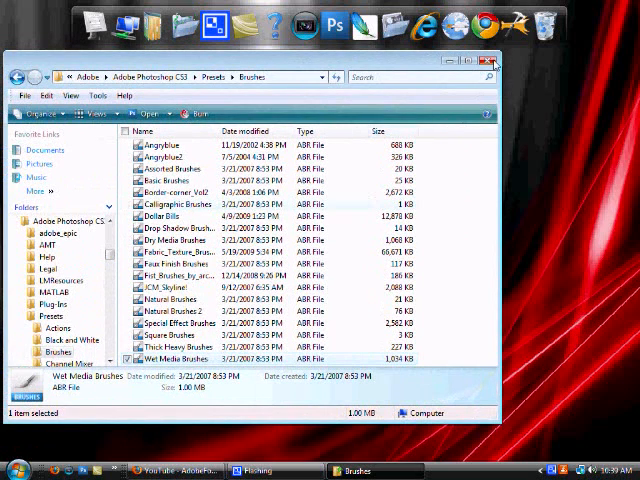
{"action": "left_click", "coordinate": [488, 60]}
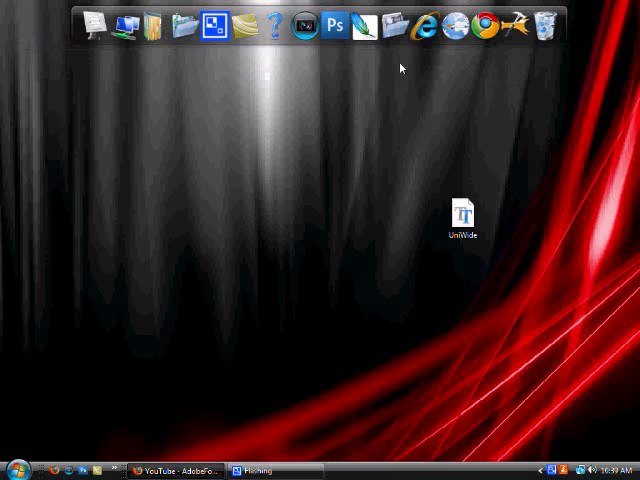
{"action": "left_click_drag", "start_coordinate": [464, 210], "coordinate": [316, 290]}
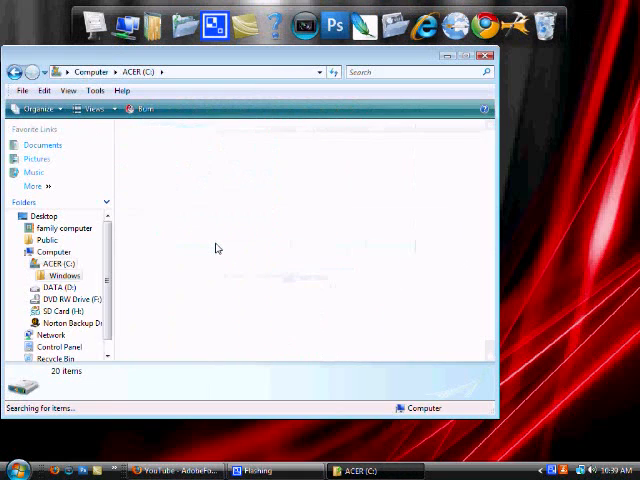
- Drag UniWide into C:\Windows\Fonts and confirm replacing the existing copy
{"action": "double_click", "coordinate": [64, 276]}
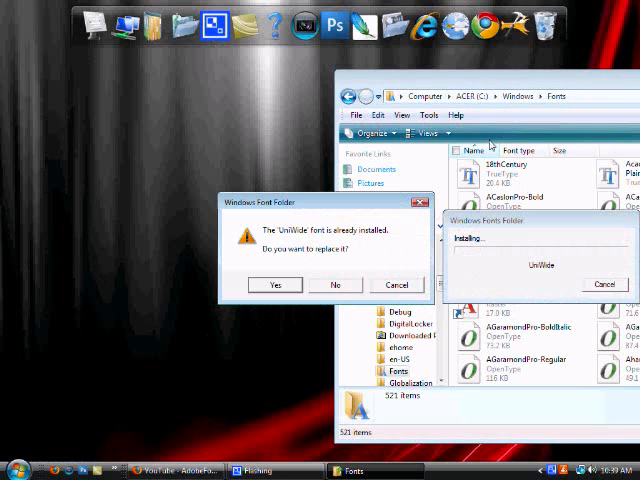
{"action": "left_click", "coordinate": [274, 284]}
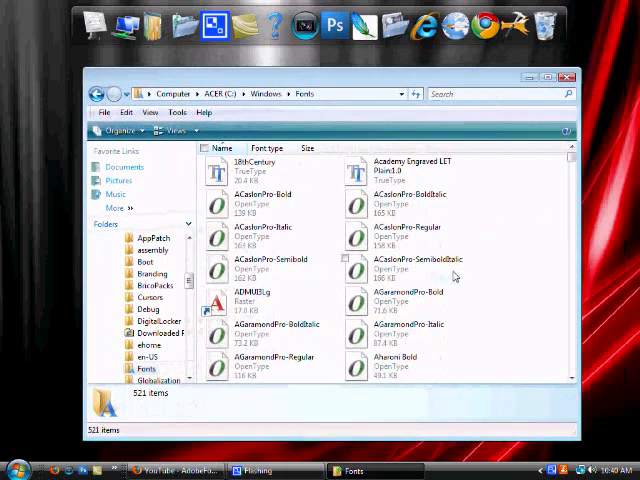
{"action": "scroll", "scroll_direction": "down", "scroll_amount": 3}
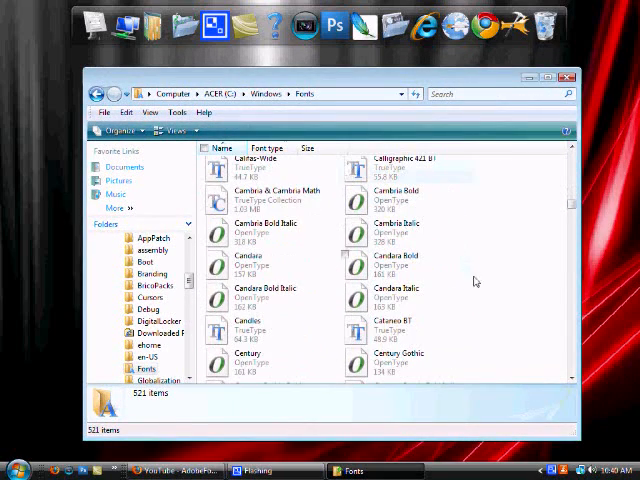